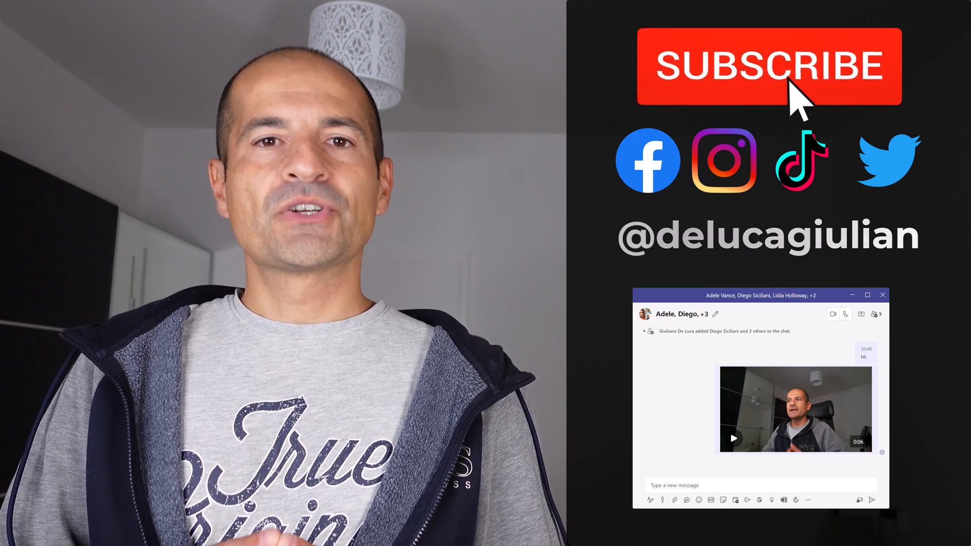
# Play and pause the previously posted clip, then dismiss the video recorder without recording.
pyautogui.click(767, 65)
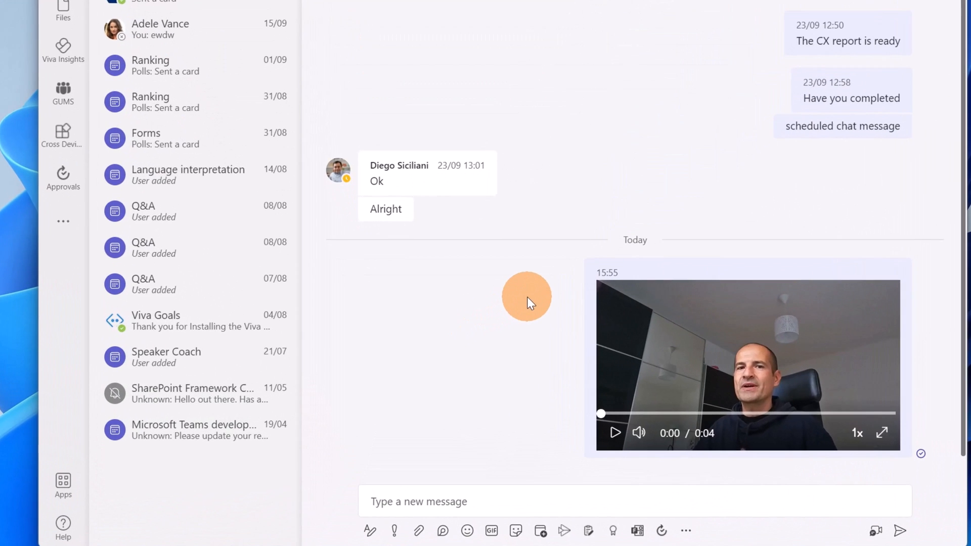
pyautogui.moveTo(539, 154)
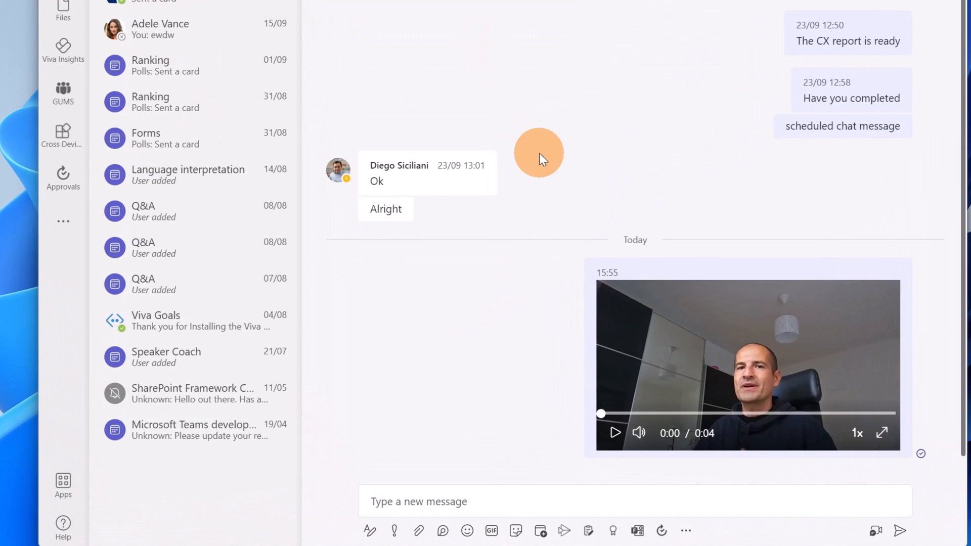
pyautogui.moveTo(563, 347)
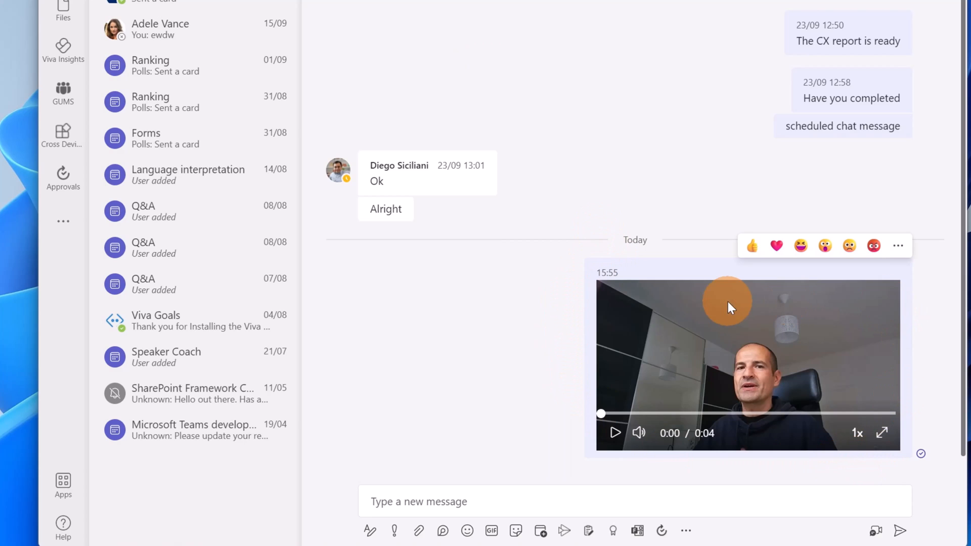
pyautogui.moveTo(614, 433)
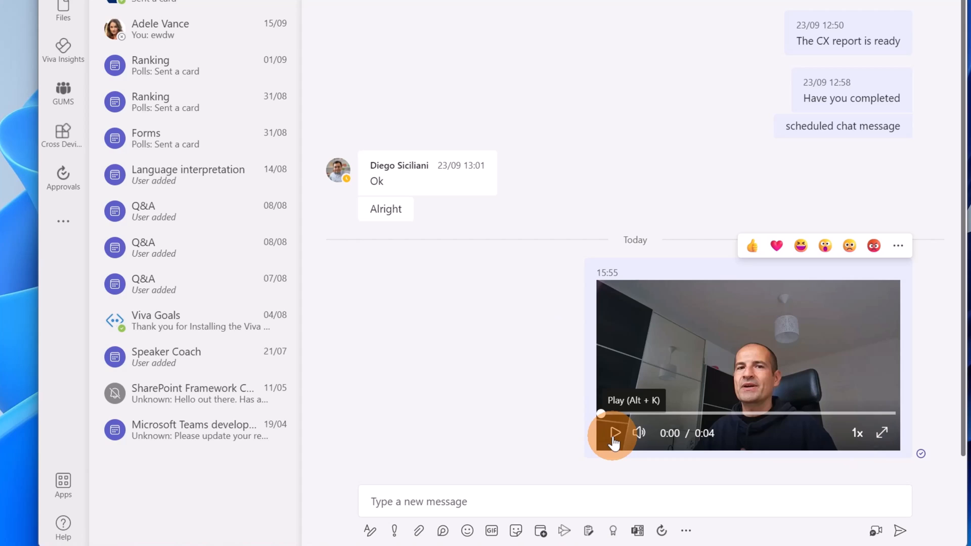
pyautogui.click(613, 433)
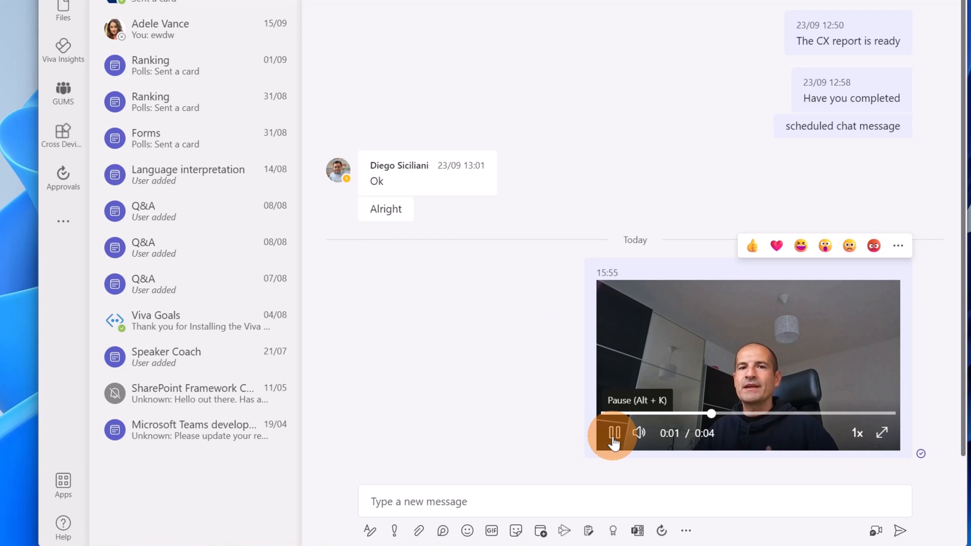
pyautogui.click(614, 433)
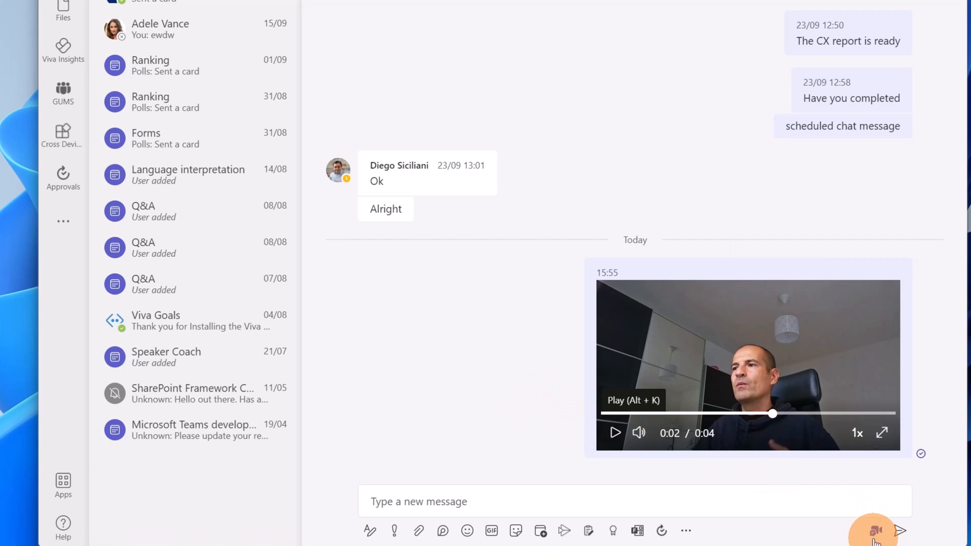
pyautogui.click(872, 531)
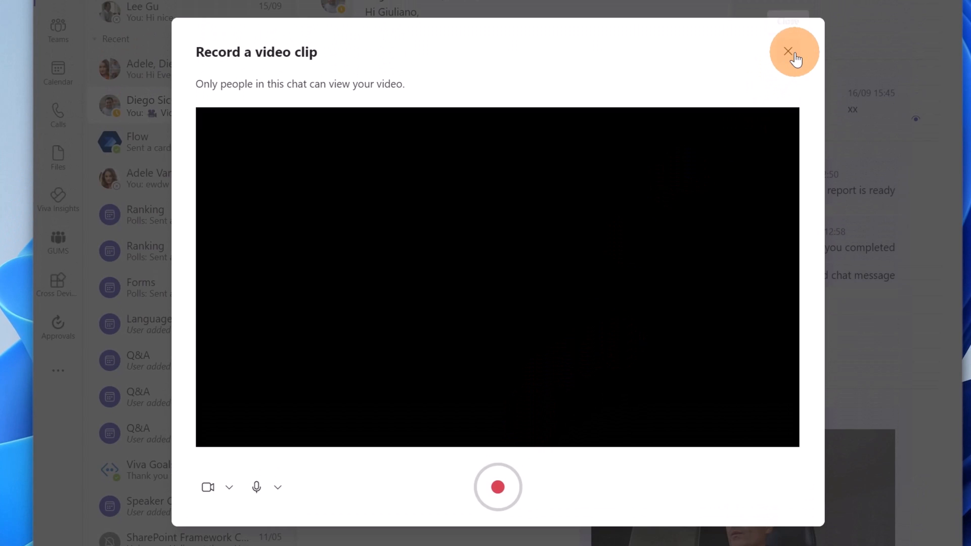
pyautogui.click(792, 51)
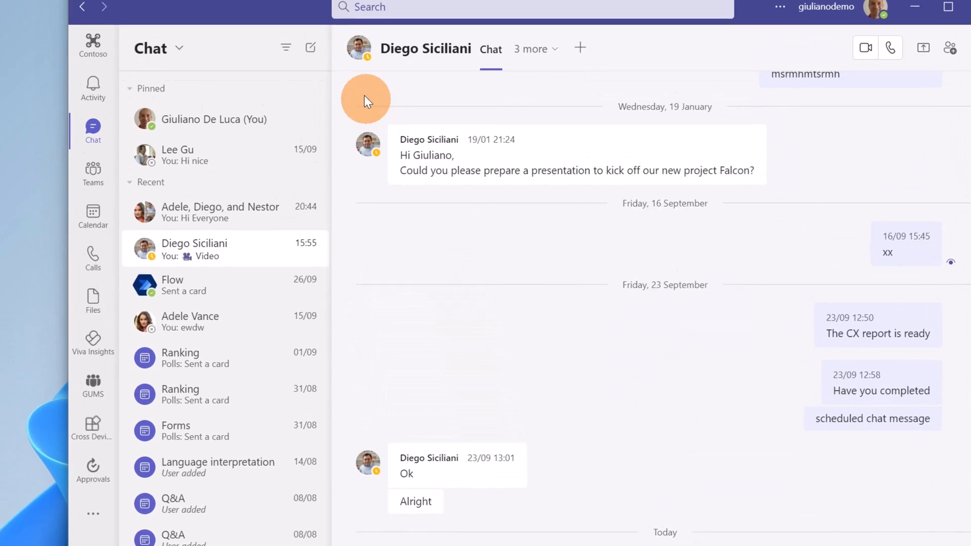
# Start a new pop-out chat addressed to Diego, Adele and Lidia to reach the existing group chat.
pyautogui.click(310, 48)
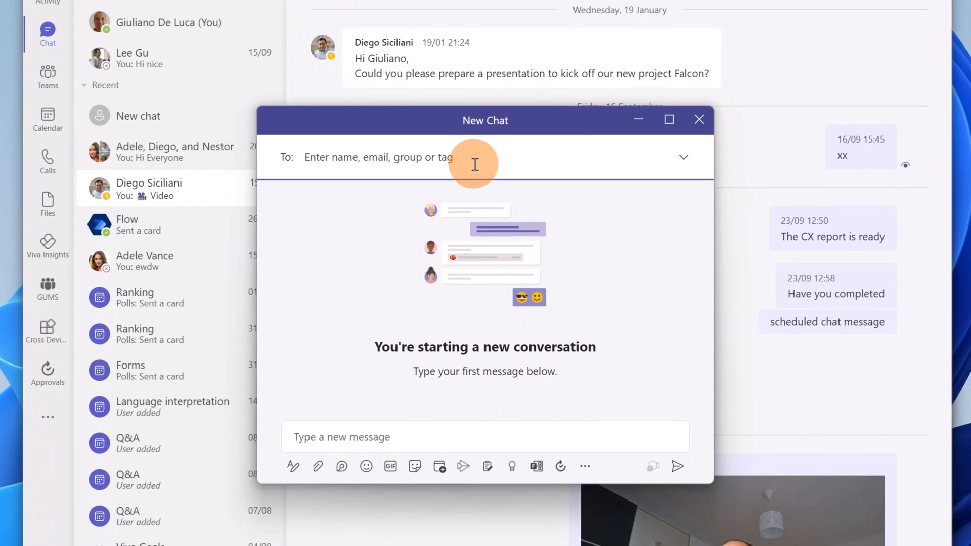
pyautogui.write('diego')
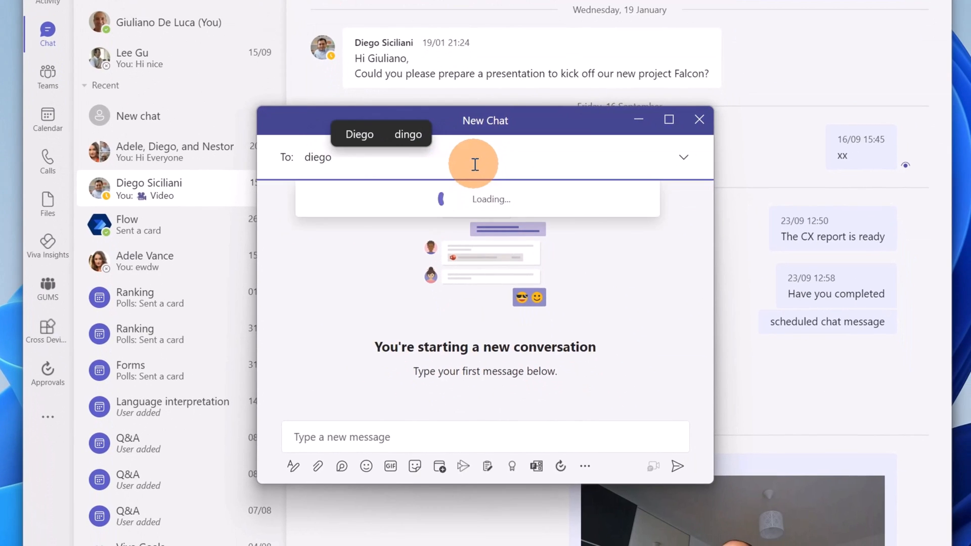
pyautogui.click(359, 134)
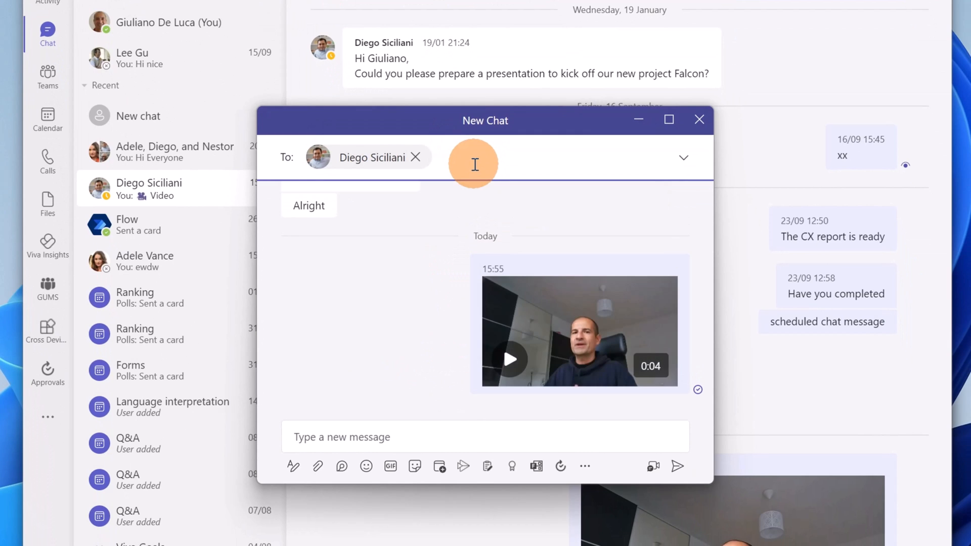
pyautogui.write('adele Vance Nestor Wilke')
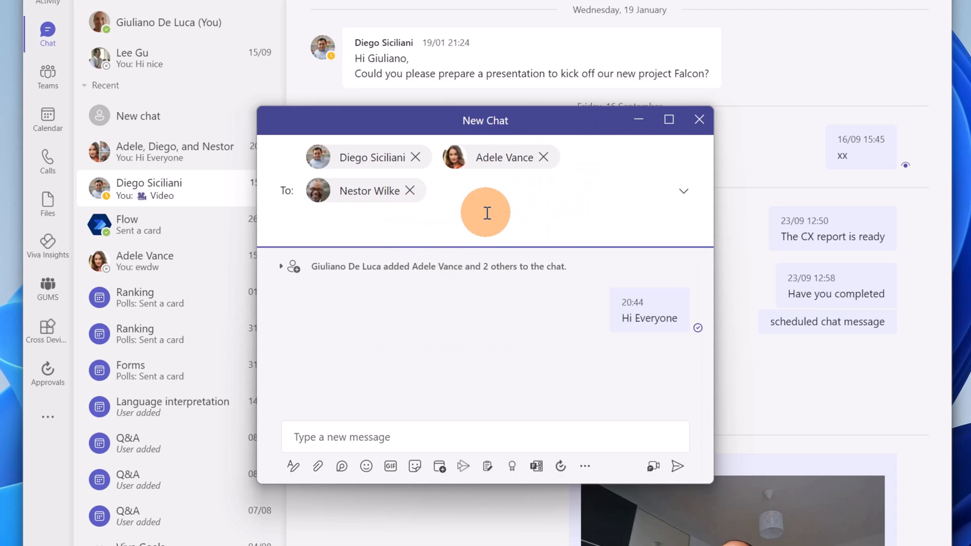
pyautogui.write('lid')
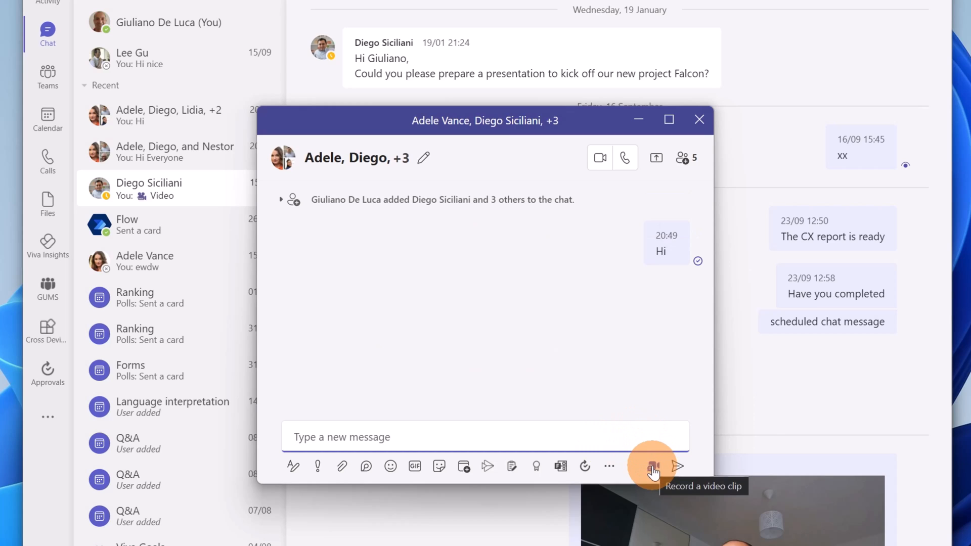
# Bring up the clip recorder with Iriun Webcam as camera and Default - Desktop Microphone as mic.
pyautogui.click(652, 465)
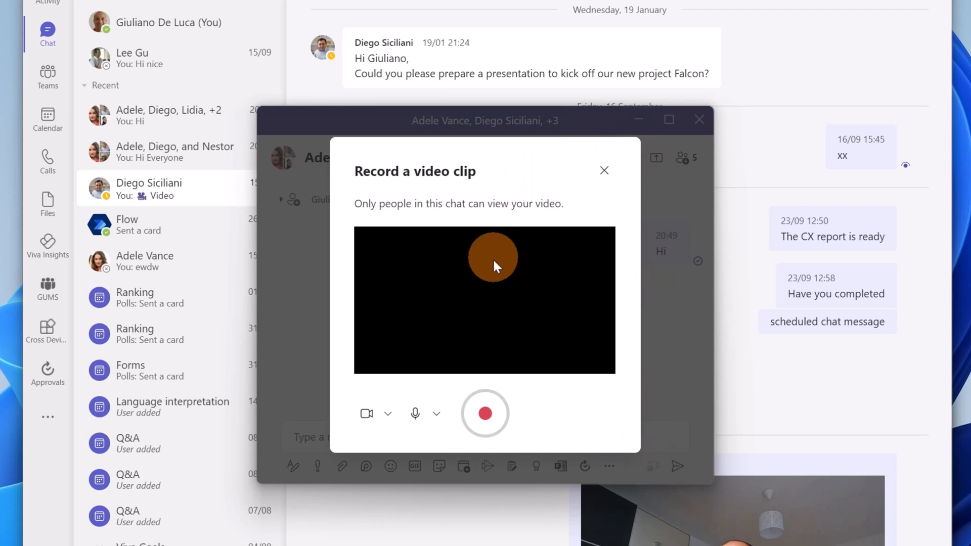
pyautogui.click(603, 170)
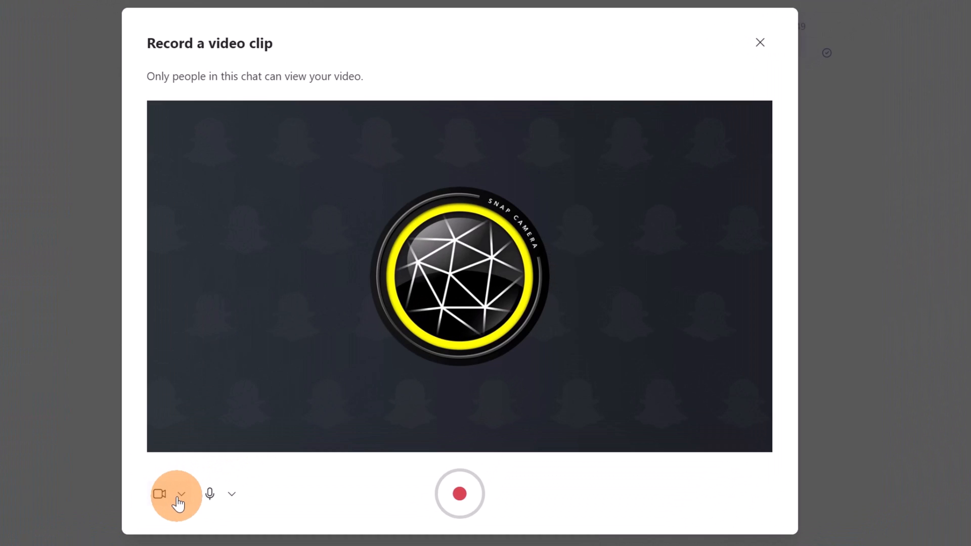
pyautogui.click(181, 494)
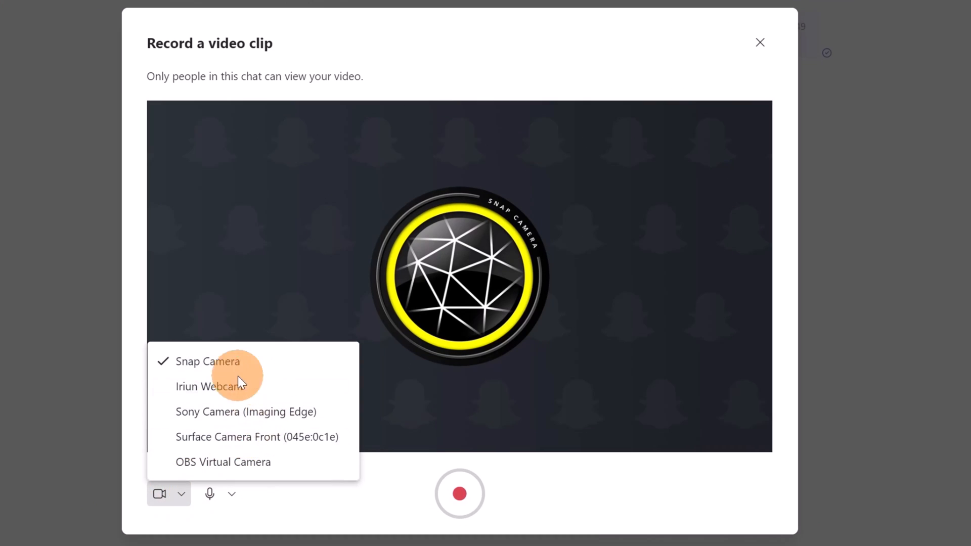
pyautogui.click(211, 387)
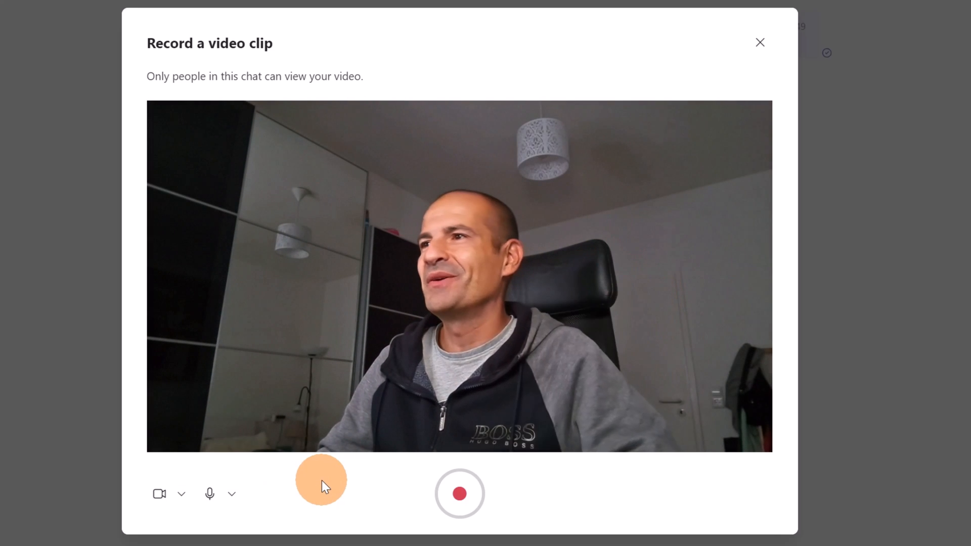
pyautogui.click(233, 493)
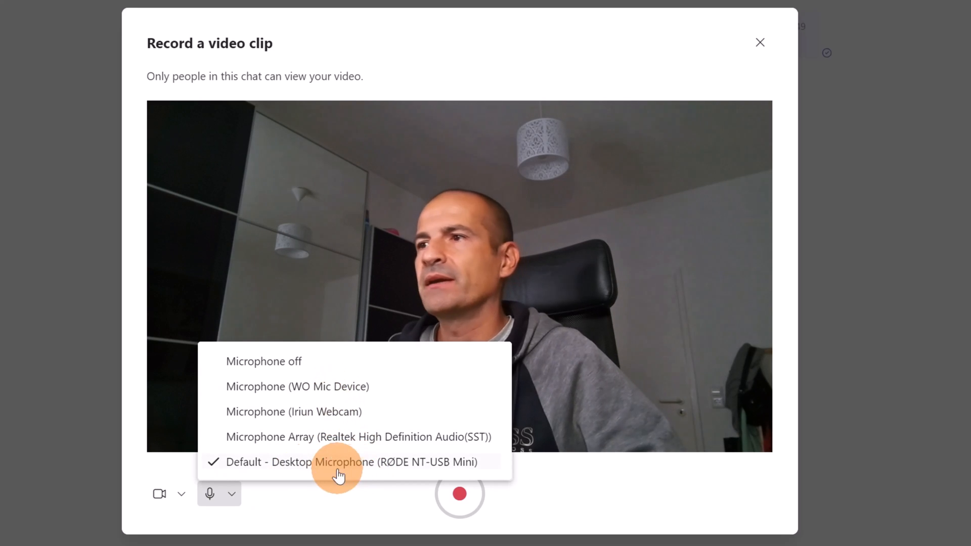
pyautogui.click(351, 462)
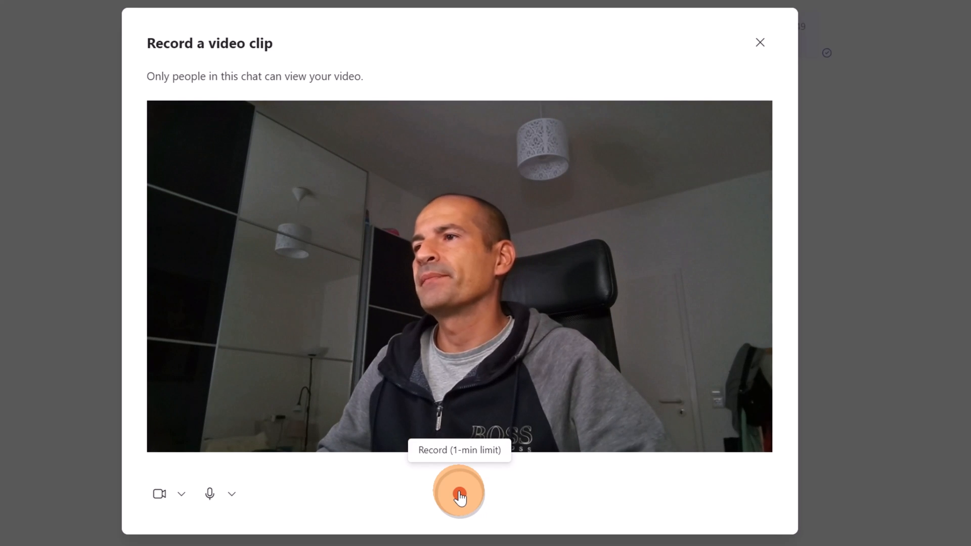
# Record a roughly 7-second webcam clip and move it to review.
pyautogui.click(459, 493)
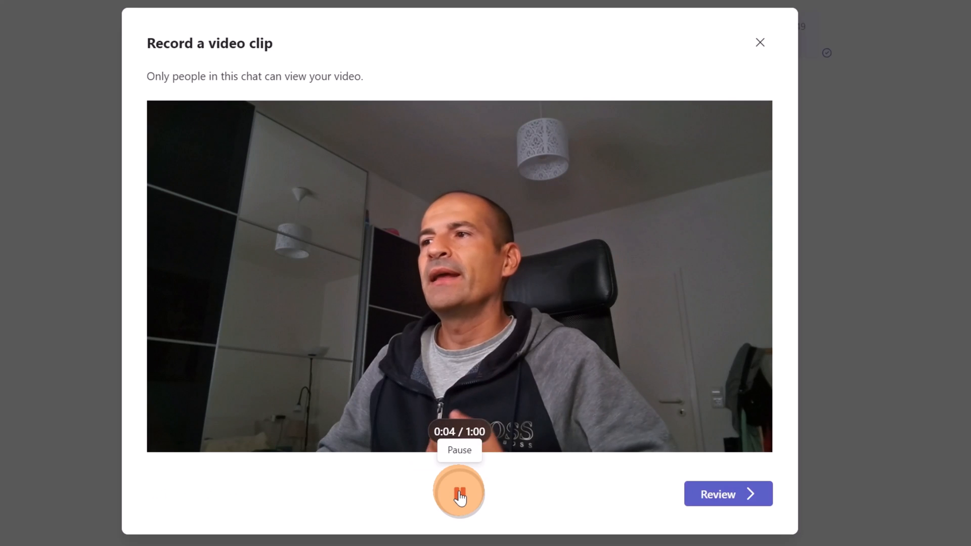
pyautogui.click(459, 492)
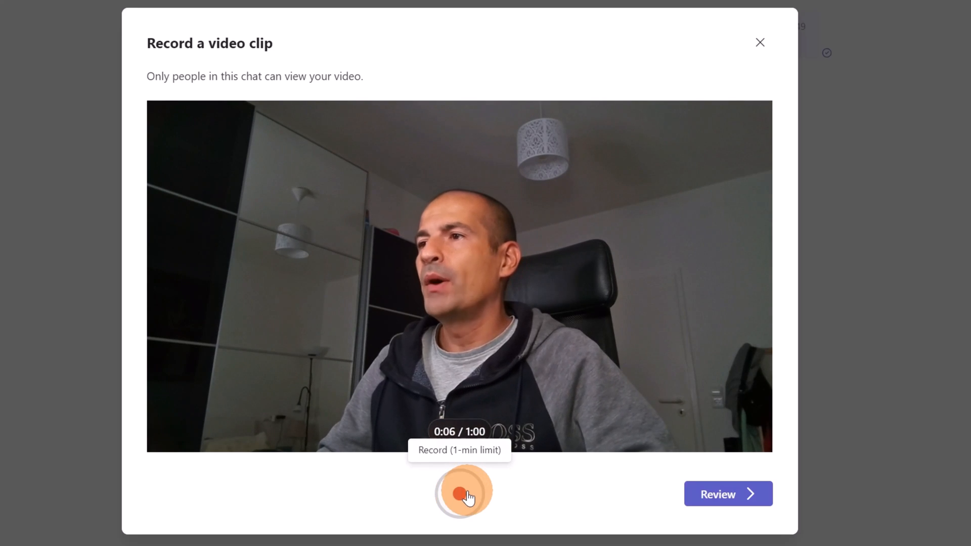
pyautogui.click(460, 493)
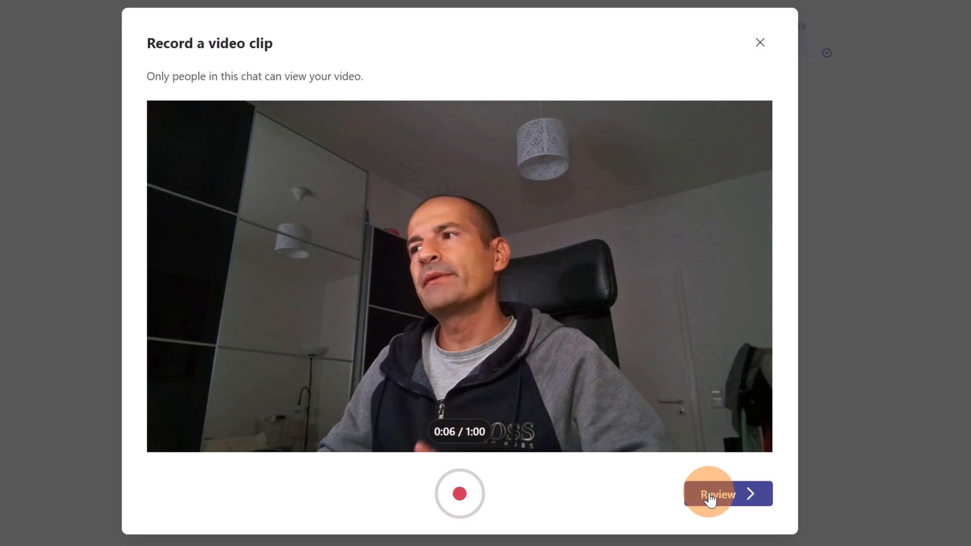
pyautogui.click(718, 494)
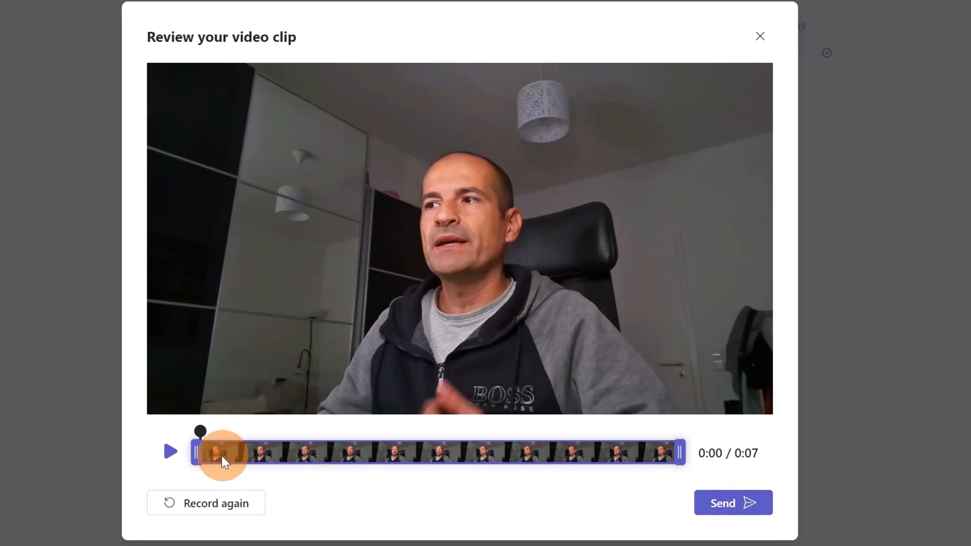
# Adjust the trim handles to a six-second clip and send it to the group chat.
pyautogui.moveTo(199, 453); pyautogui.dragTo(338, 453)
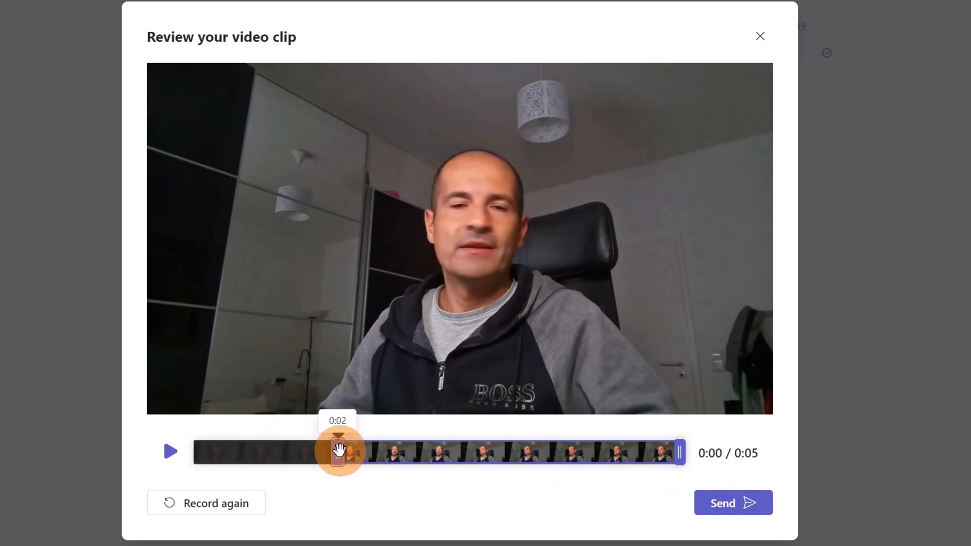
pyautogui.moveTo(339, 451); pyautogui.dragTo(545, 452)
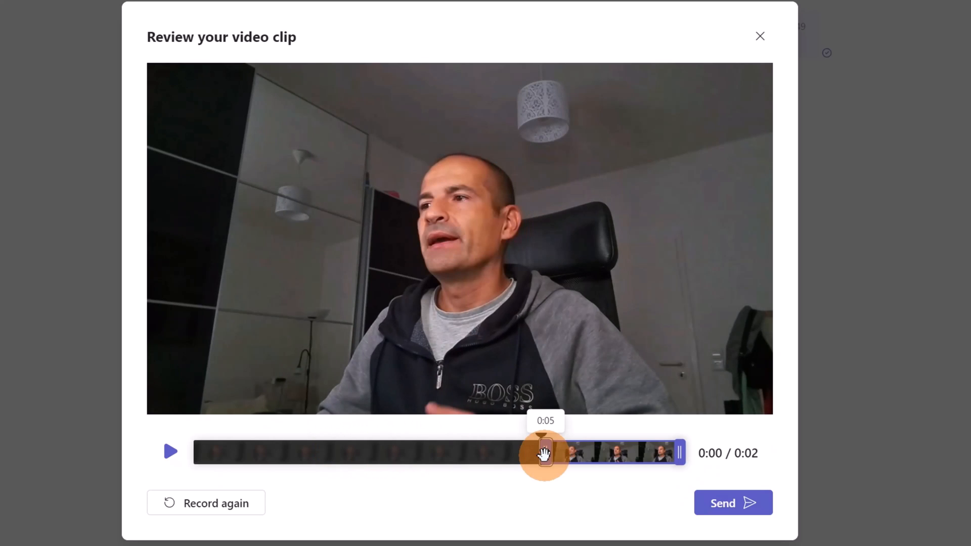
pyautogui.moveTo(545, 452); pyautogui.dragTo(197, 452)
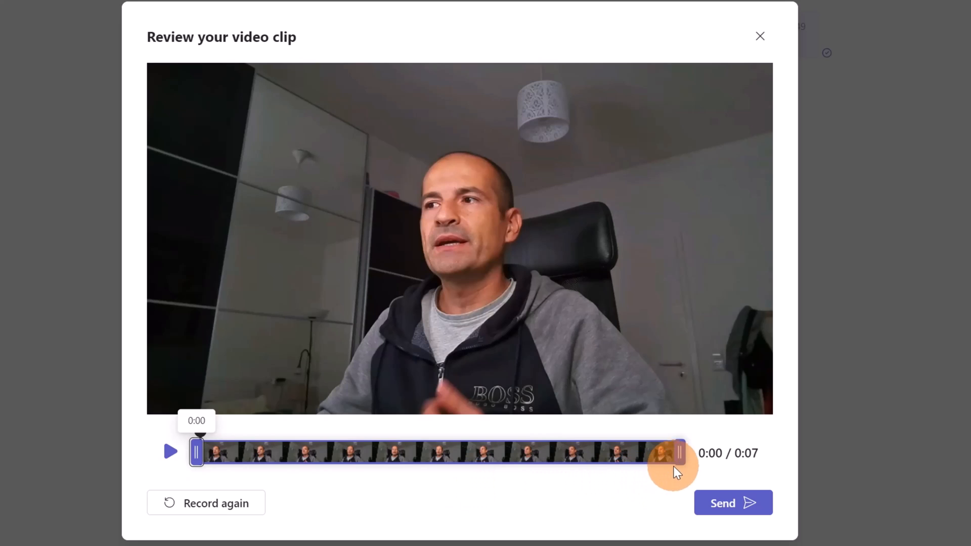
pyautogui.moveTo(674, 451); pyautogui.dragTo(604, 451)
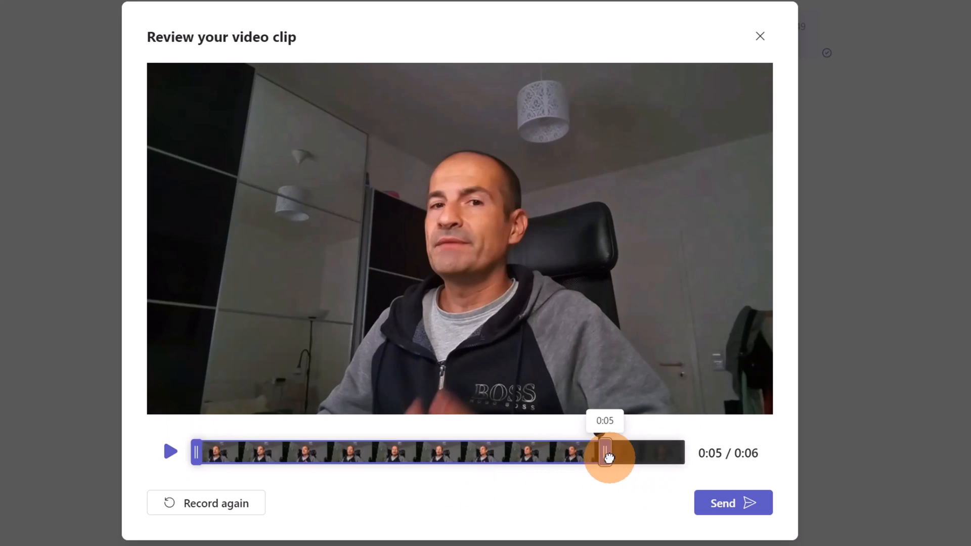
pyautogui.moveTo(607, 452); pyautogui.dragTo(677, 452)
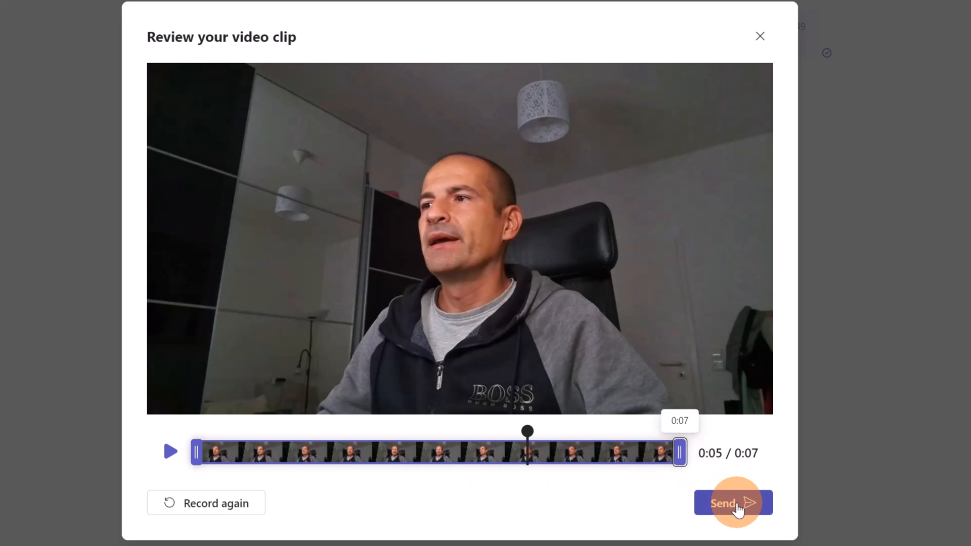
pyautogui.click(734, 502)
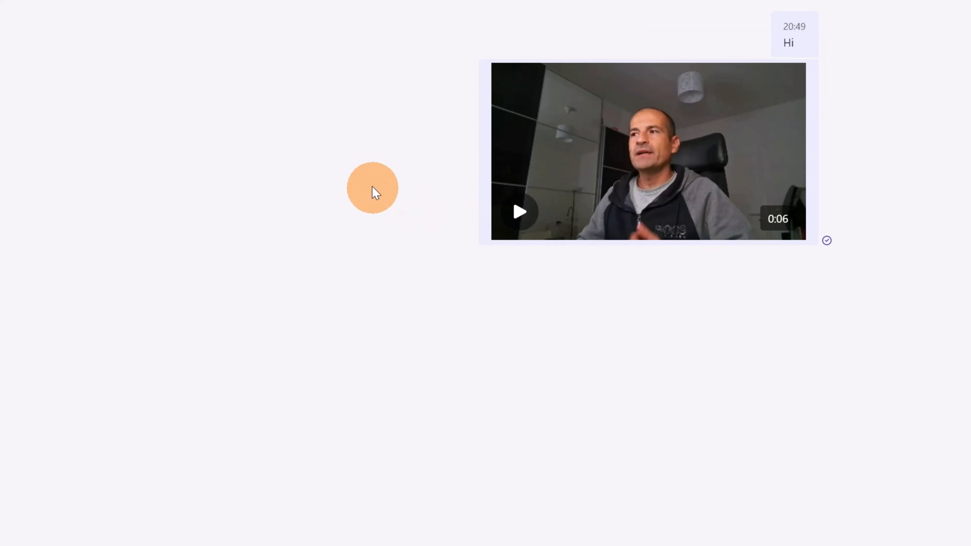
pyautogui.moveTo(472, 297)
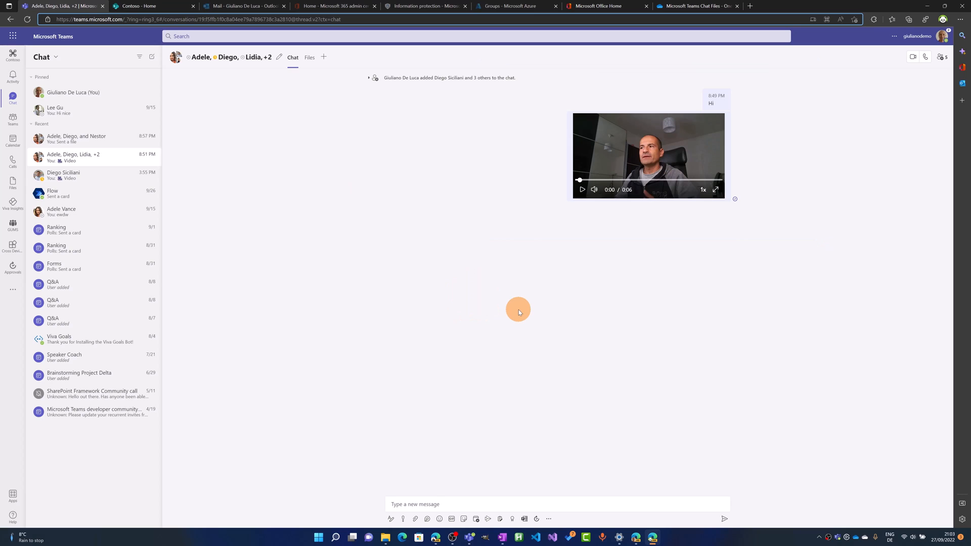
pyautogui.moveTo(365, 168)
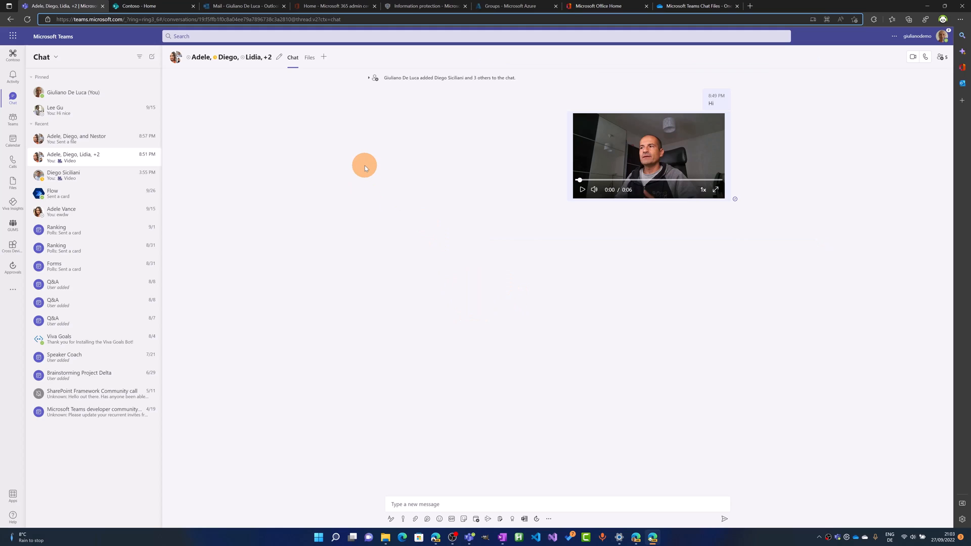
pyautogui.moveTo(645, 228)
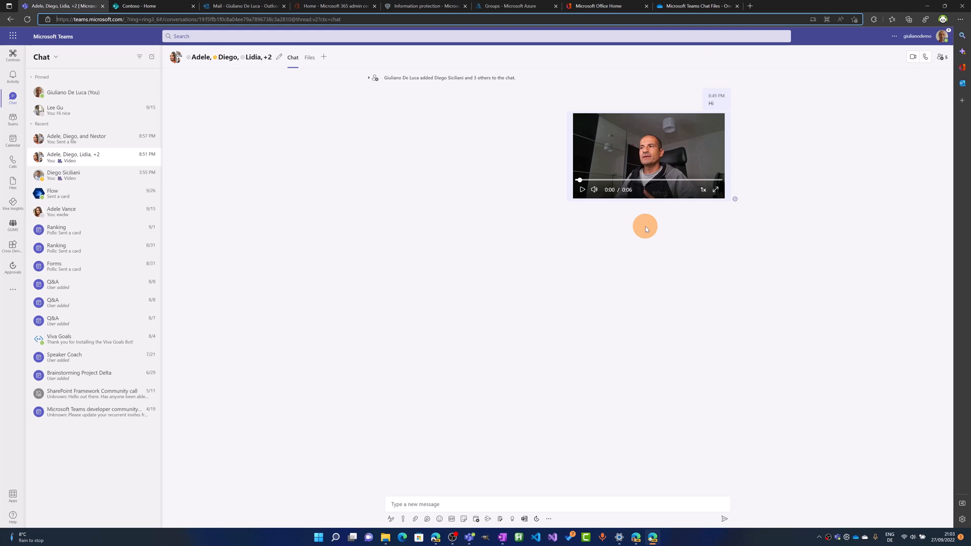
pyautogui.click(697, 6)
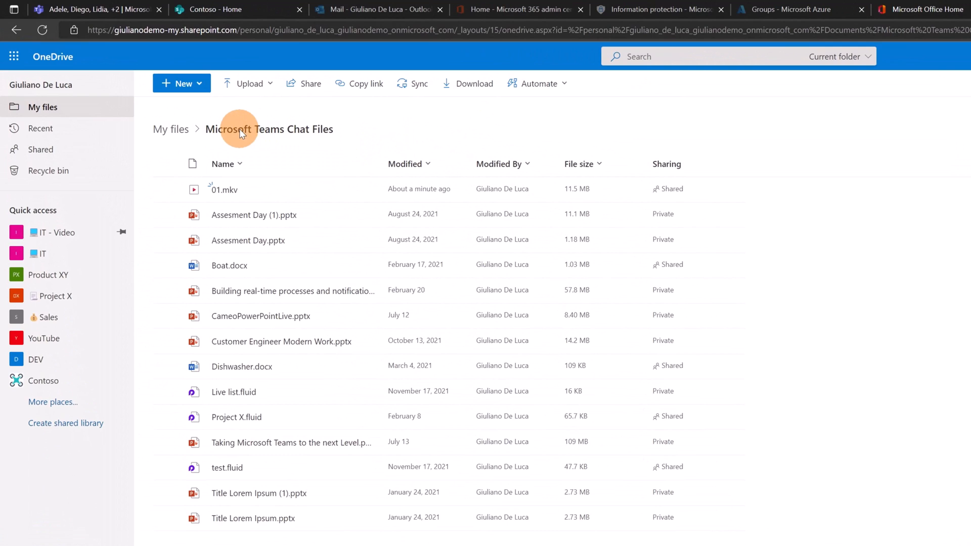
pyautogui.moveTo(366, 131)
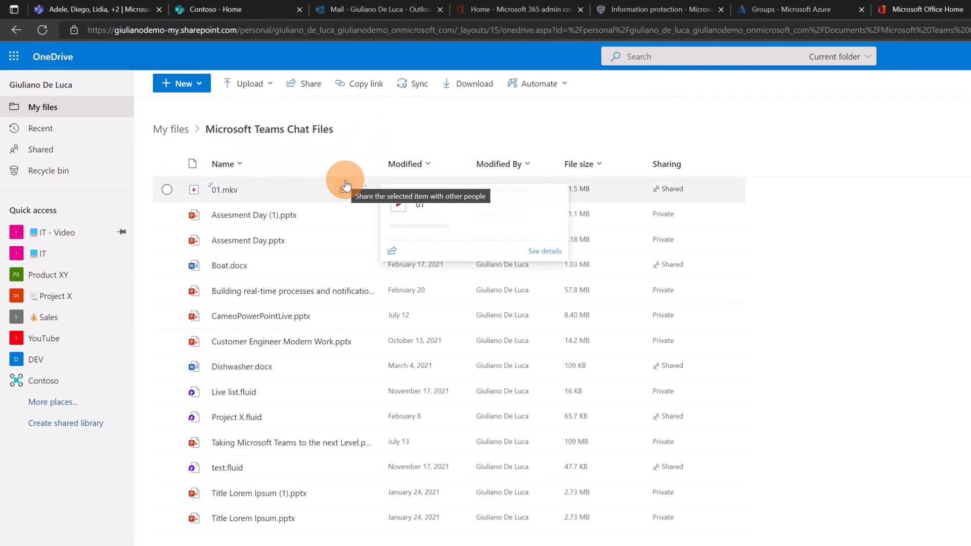
pyautogui.moveTo(818, 143)
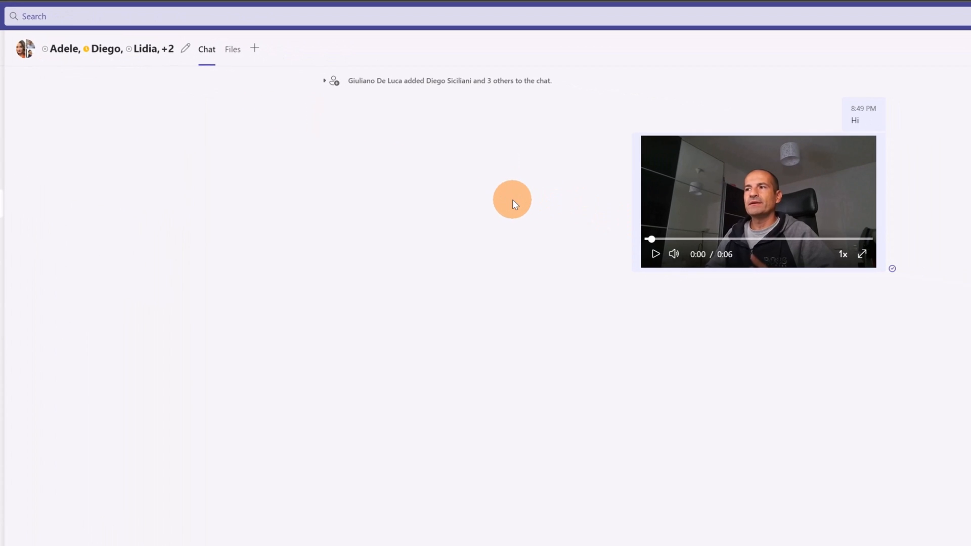
pyautogui.moveTo(580, 205)
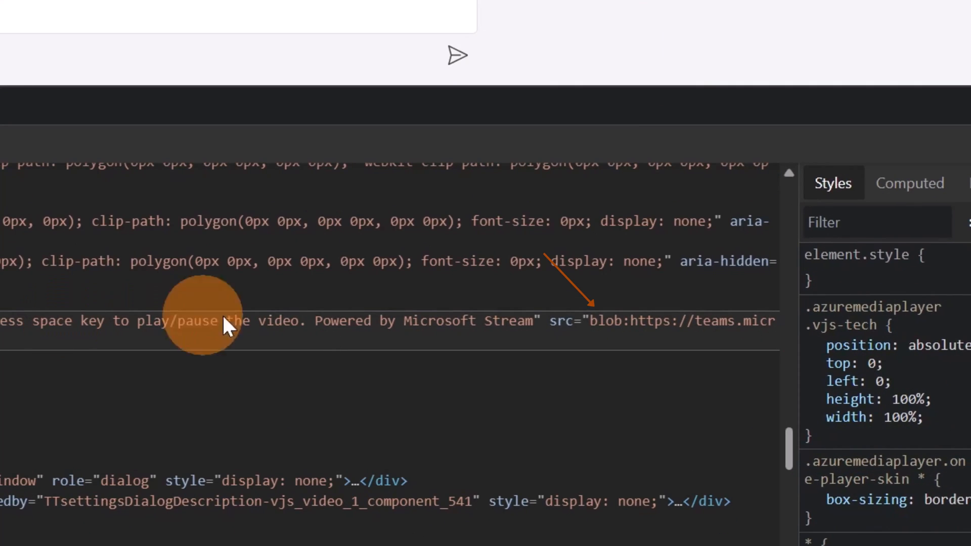
pyautogui.moveTo(660, 328)
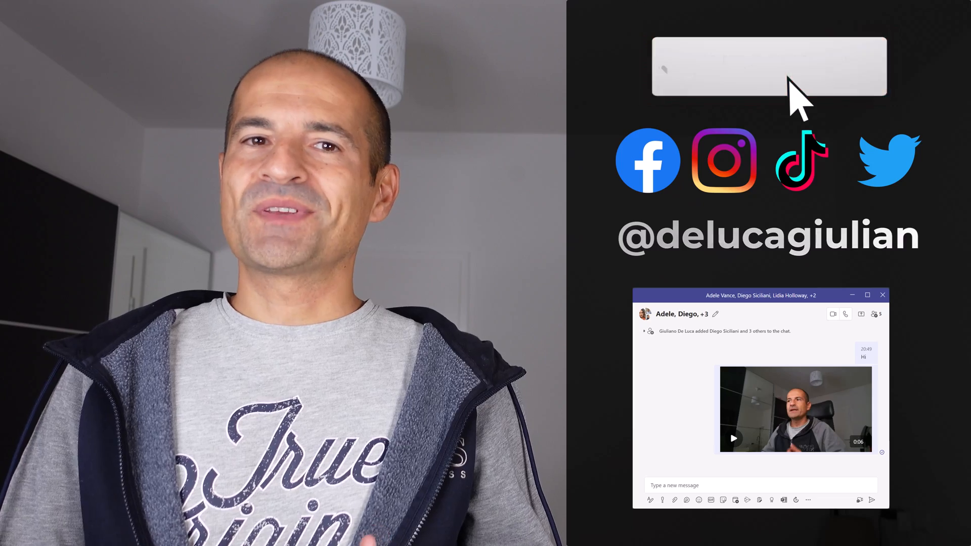
pyautogui.click(768, 66)
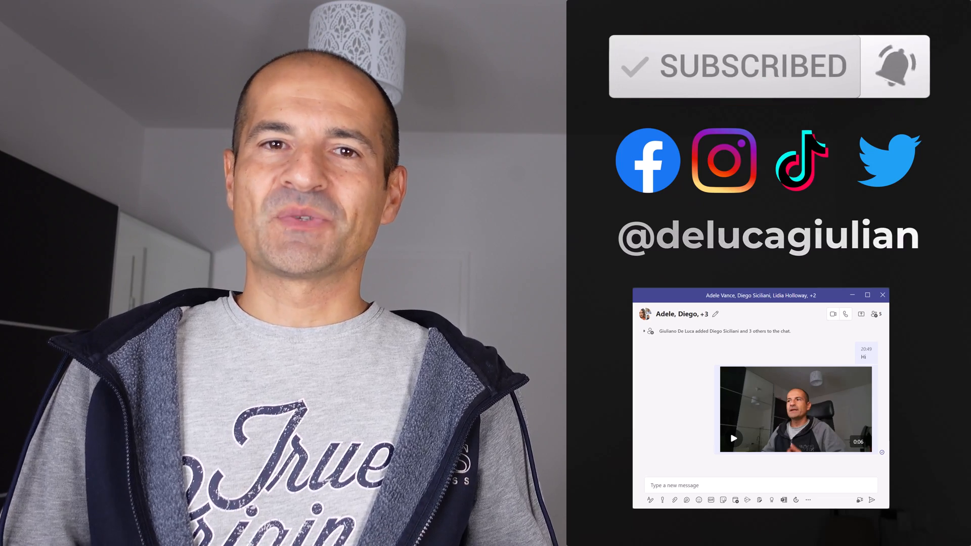